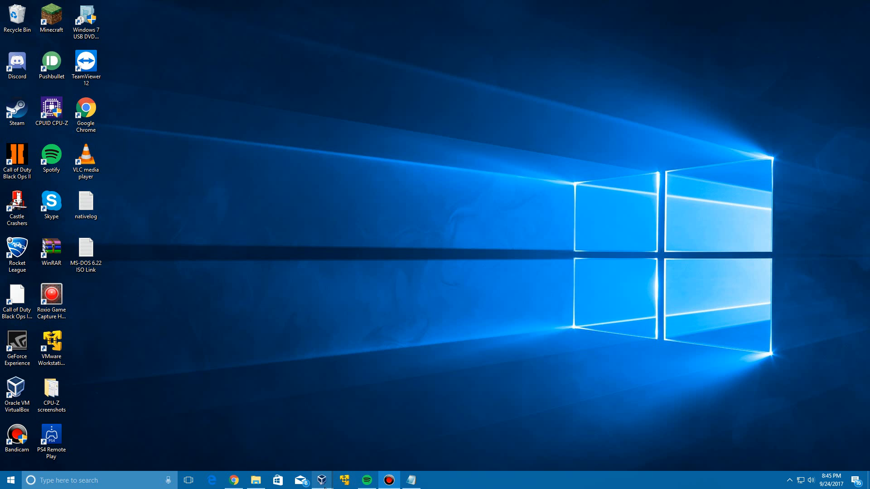
{"action": "mouse_move", "coordinate": [321, 480]}
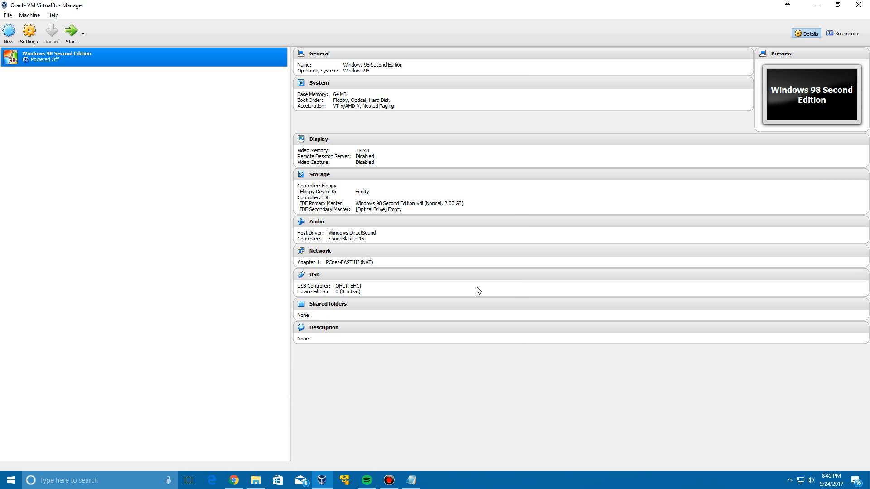
{"action": "mouse_move", "coordinate": [374, 137]}
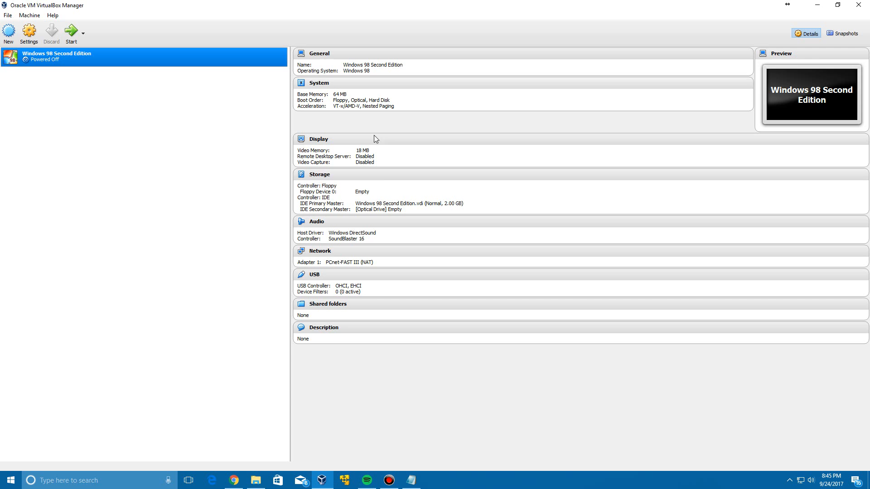
{"action": "mouse_move", "coordinate": [61, 112]}
{"action": "type", "text": "Windows Longhorn Build 4033"}
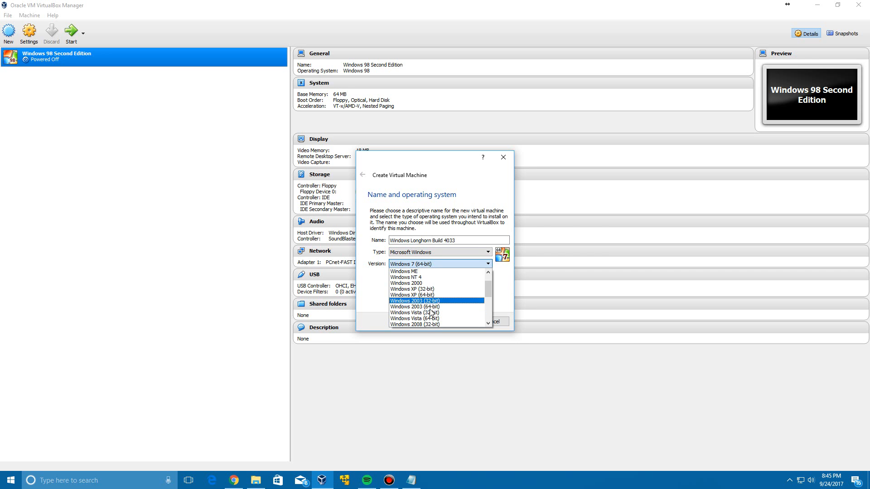
Create the machine as Windows XP (32-bit) with 512 MB memory and a new 10 GB VDI disk.
{"action": "left_click", "coordinate": [413, 288]}
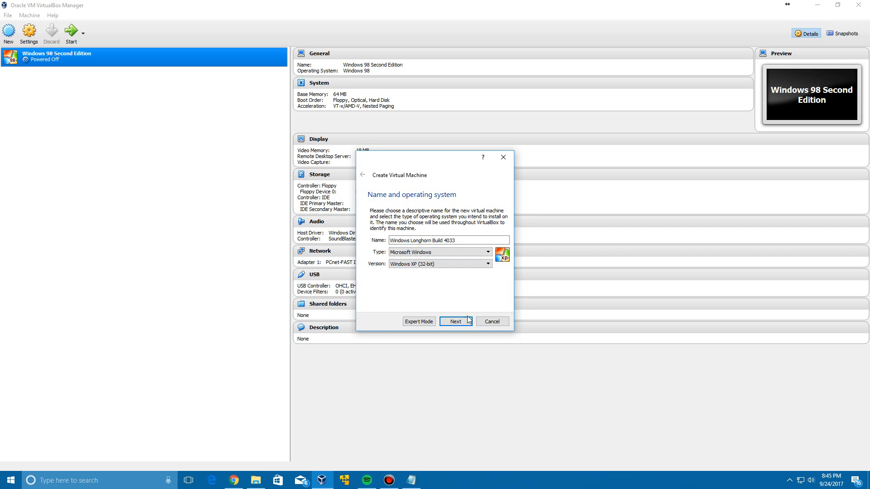
{"action": "left_click", "coordinate": [455, 321]}
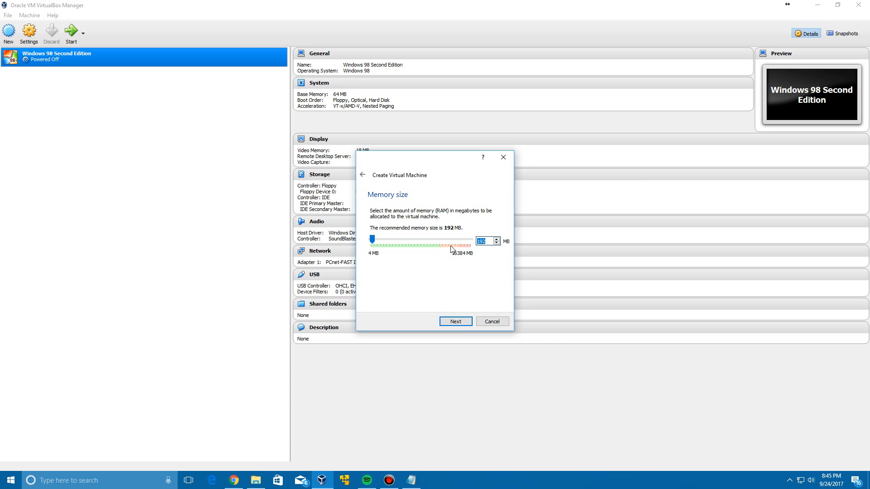
{"action": "type", "text": "512"}
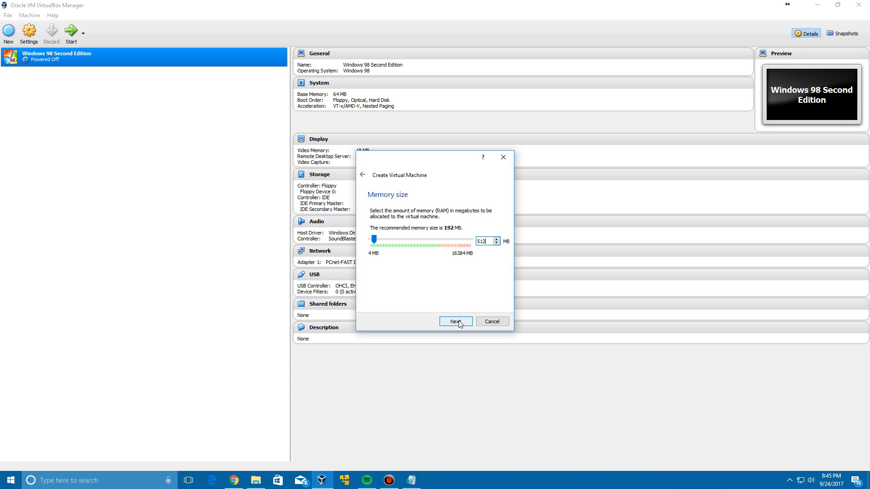
{"action": "left_click", "coordinate": [455, 322]}
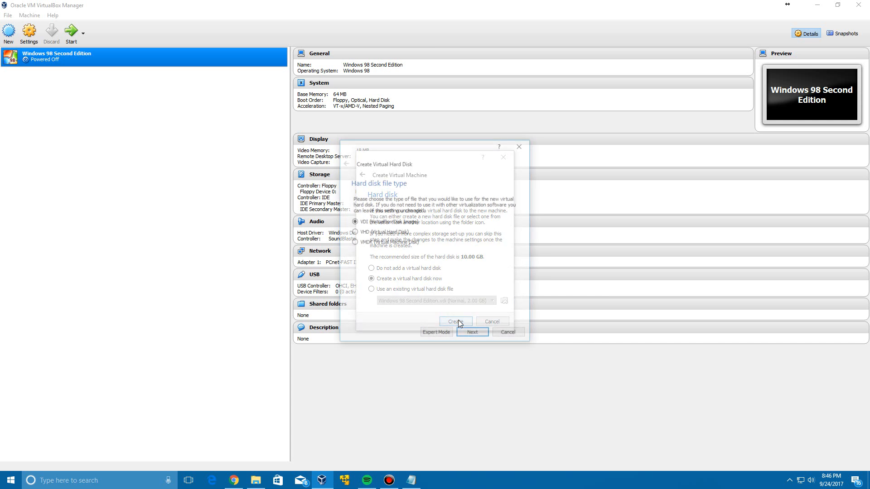
{"action": "left_click", "coordinate": [456, 322]}
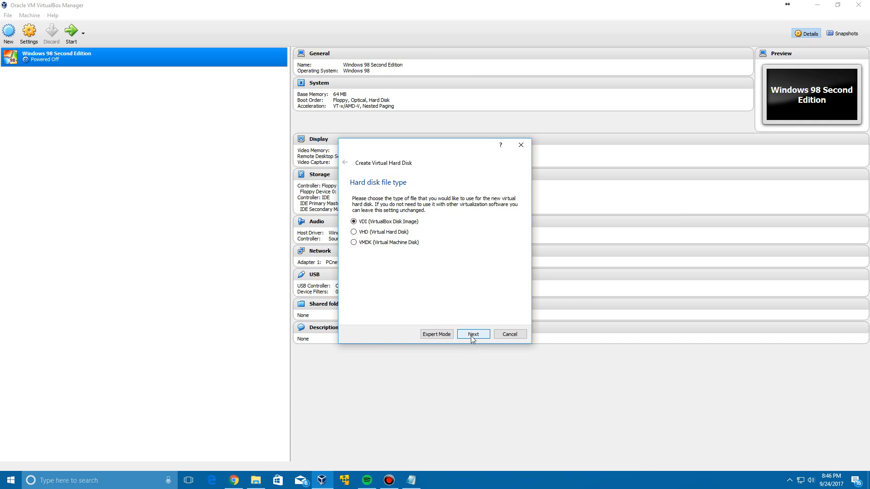
{"action": "left_click", "coordinate": [473, 333]}
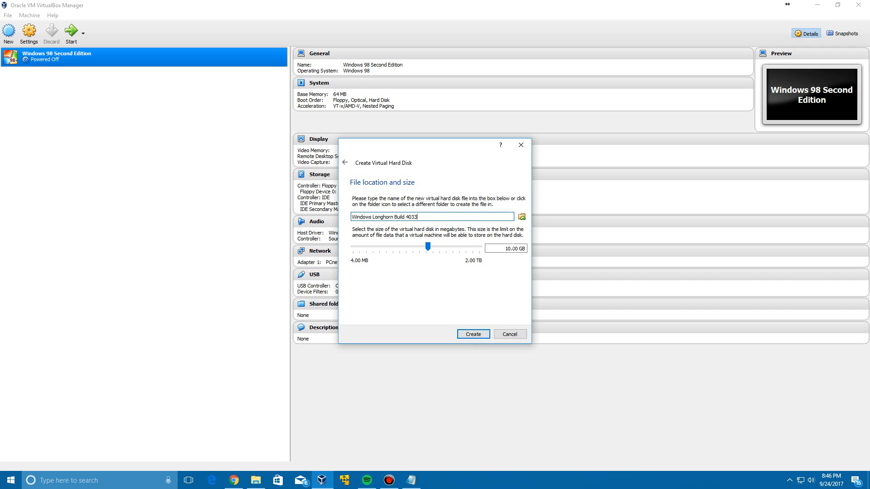
{"action": "left_click", "coordinate": [473, 334]}
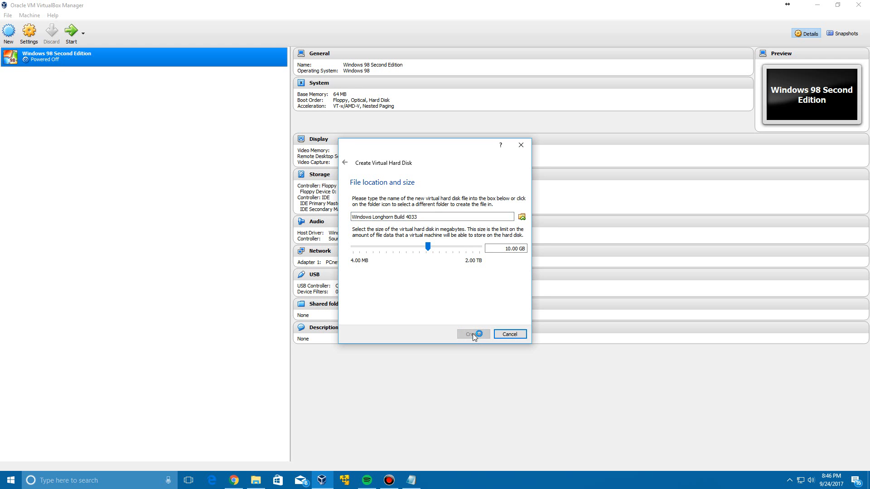
{"action": "left_click", "coordinate": [473, 334]}
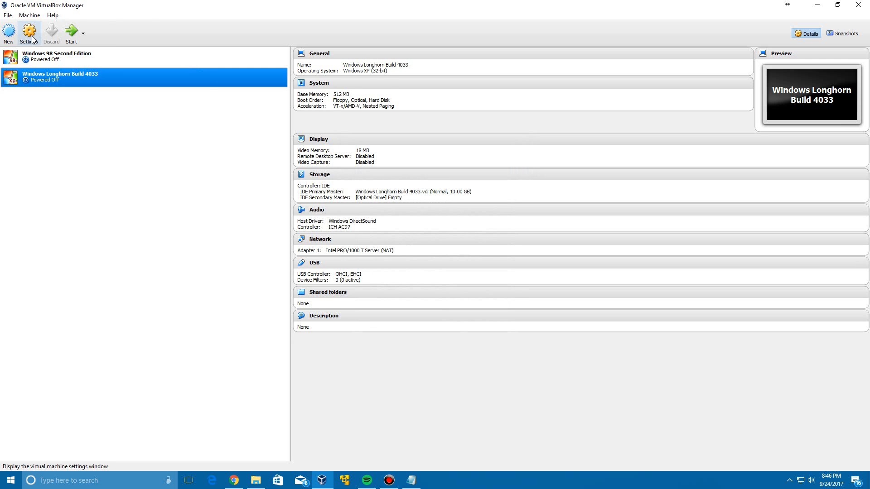
Load MS-DOS 6.22.iso into the machine's optical drive in Storage settings.
{"action": "left_click", "coordinate": [29, 33]}
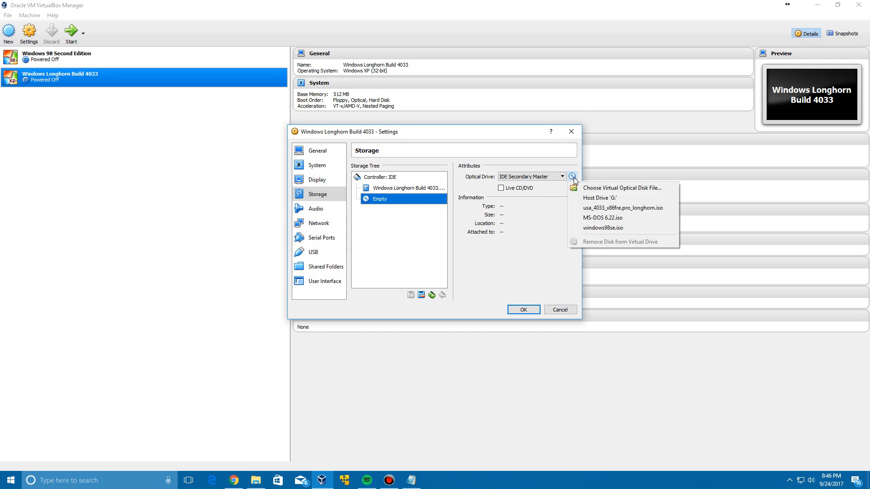
{"action": "mouse_move", "coordinate": [589, 220]}
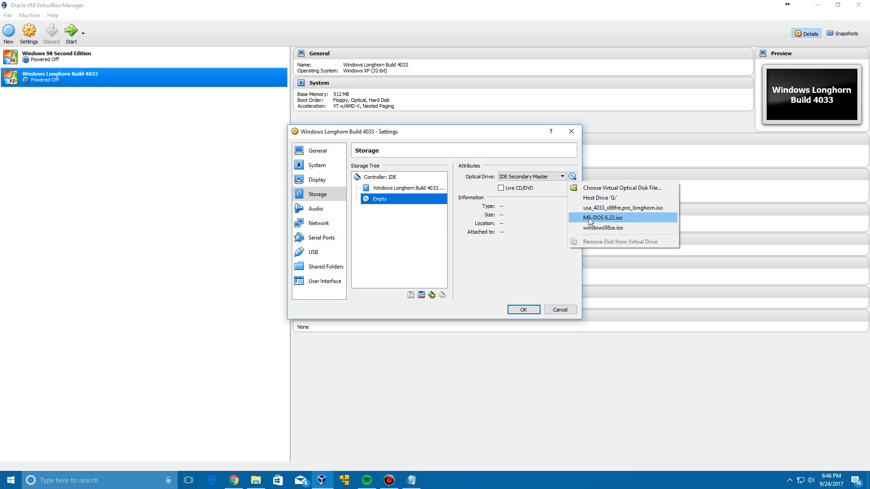
{"action": "left_click", "coordinate": [599, 217]}
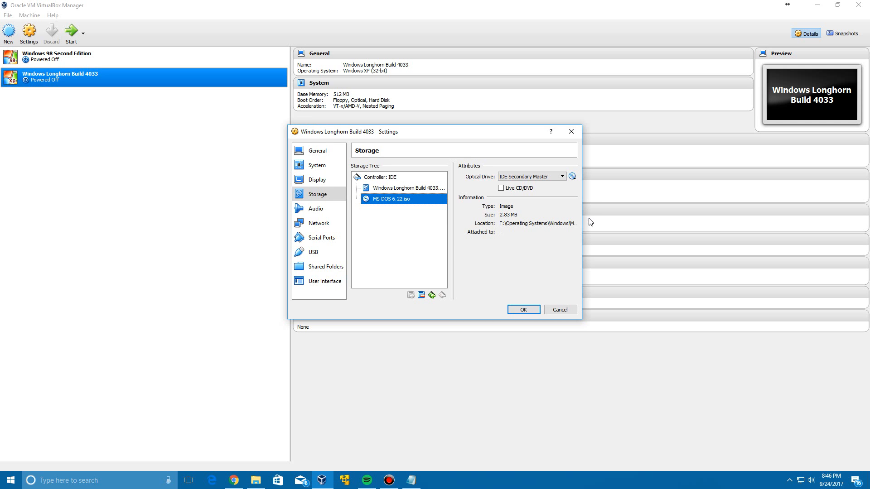
{"action": "left_click", "coordinate": [524, 309]}
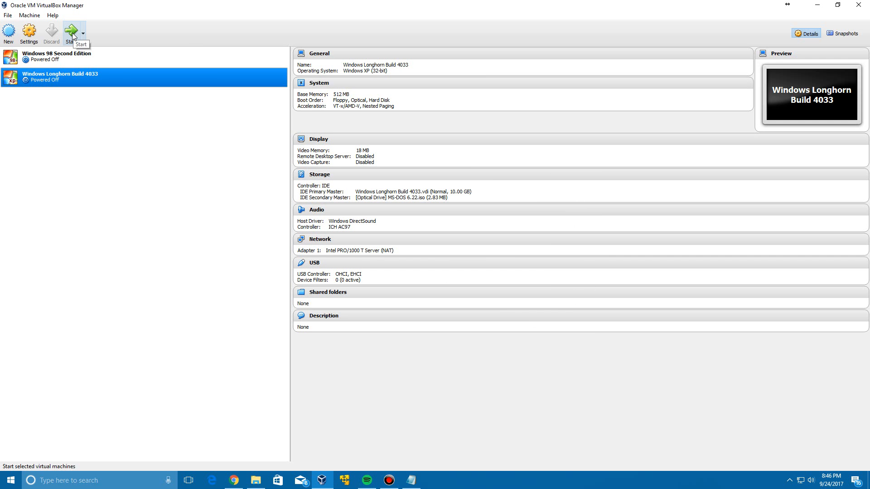
Start the Longhorn VM from the MS-DOS disc and maximize its window.
{"action": "left_click", "coordinate": [73, 31]}
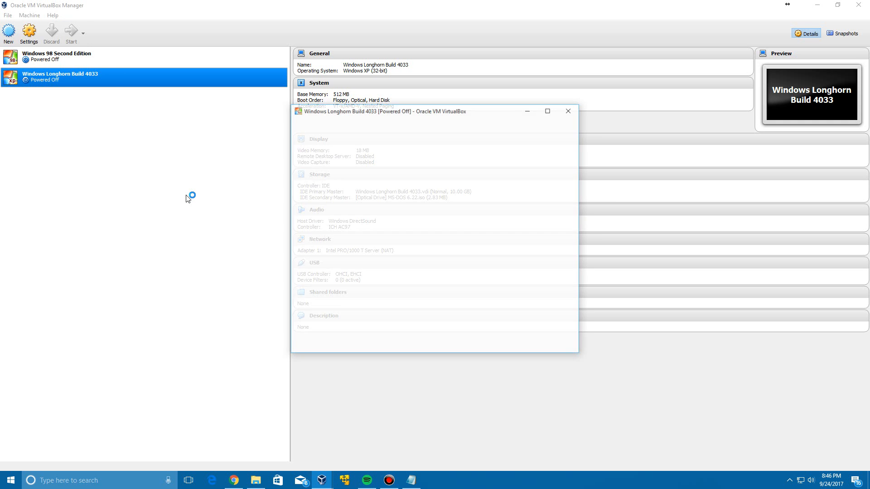
{"action": "left_click", "coordinate": [72, 33]}
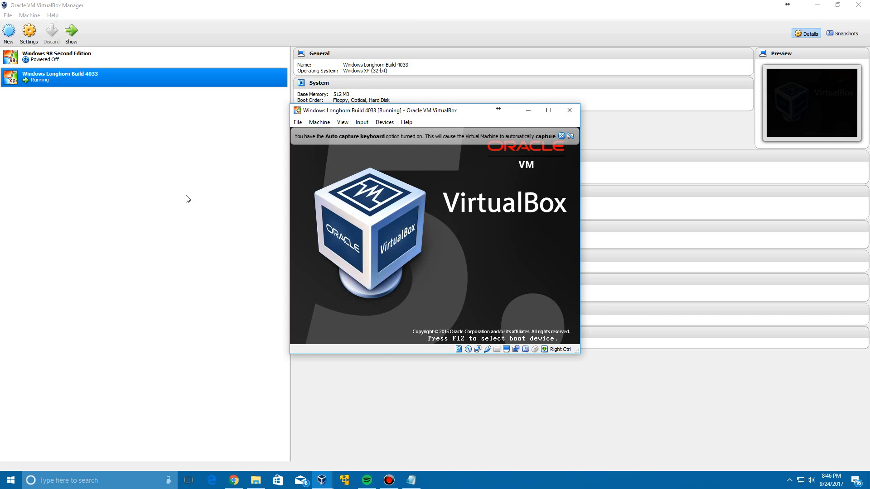
{"action": "left_click", "coordinate": [548, 110]}
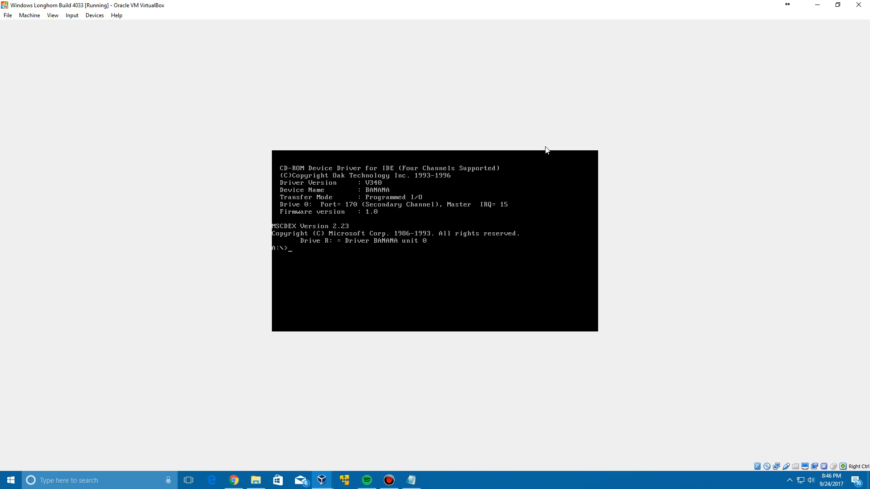
Run the DOS date command and set the date to 07-18-2003.
{"action": "type", "text": "date"}
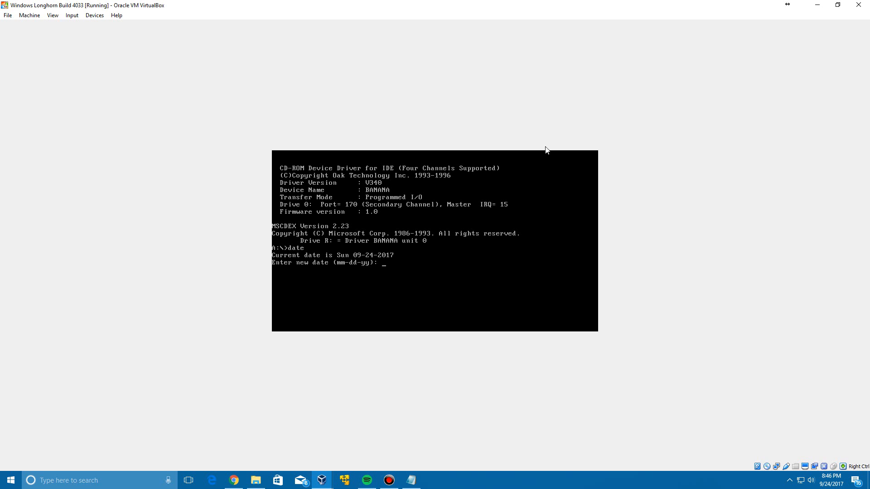
{"action": "type", "text": "07-"}
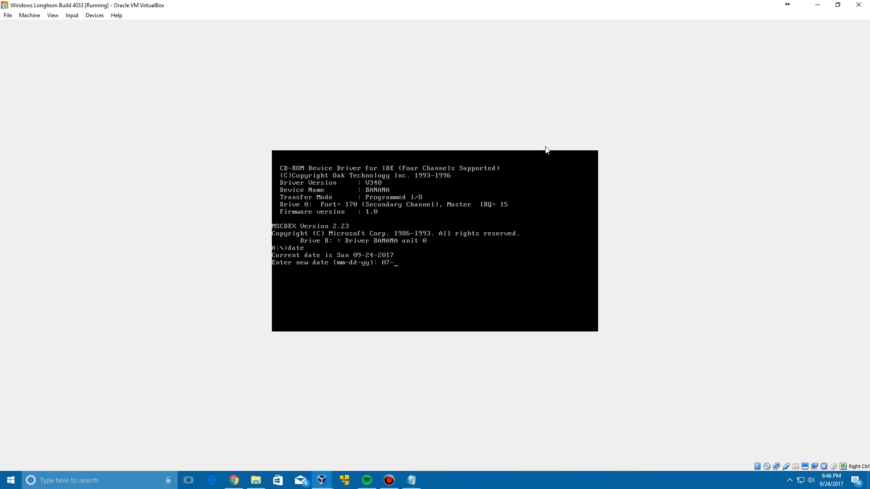
{"action": "type", "text": "18-2003"}
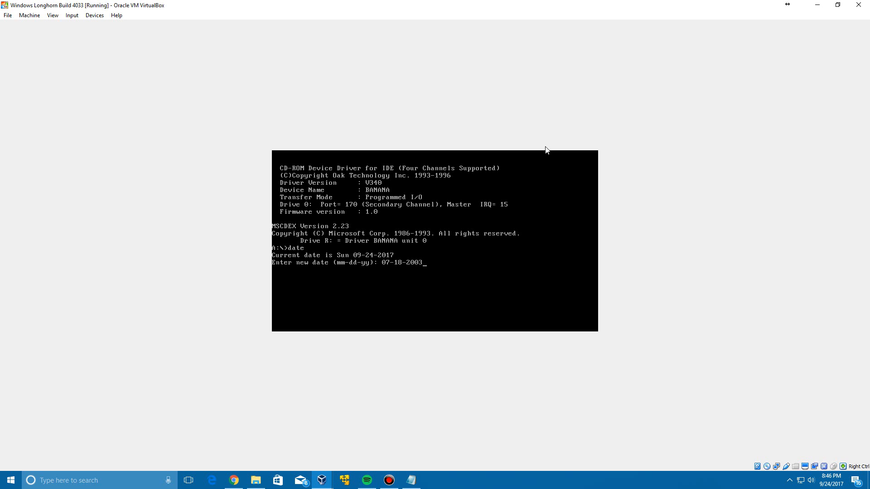
{"action": "mouse_move", "coordinate": [406, 315]}
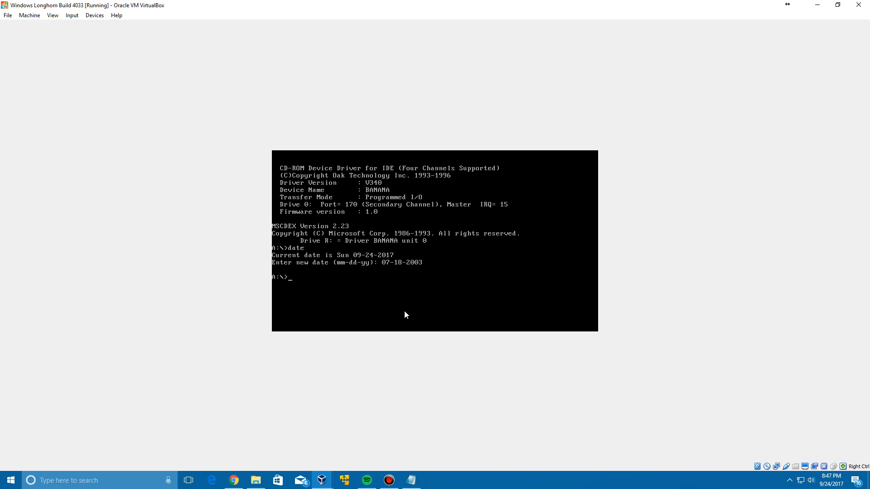
{"action": "left_click", "coordinate": [757, 466]}
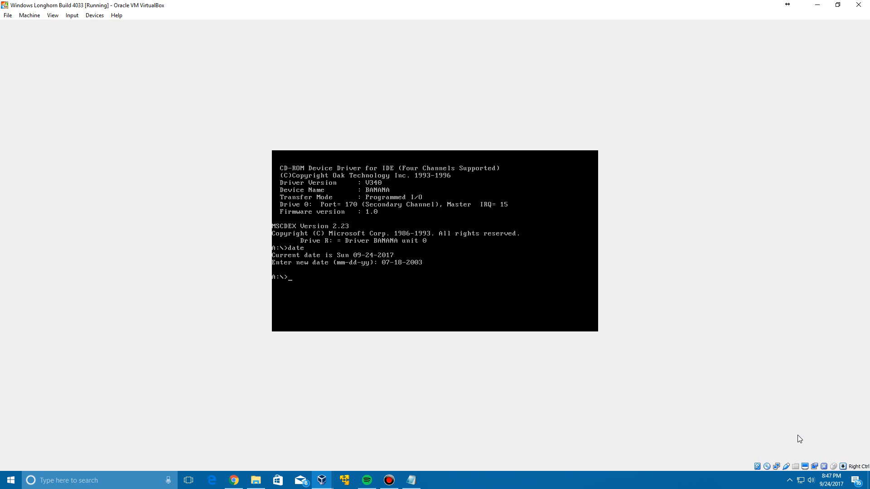
{"action": "mouse_move", "coordinate": [236, 174]}
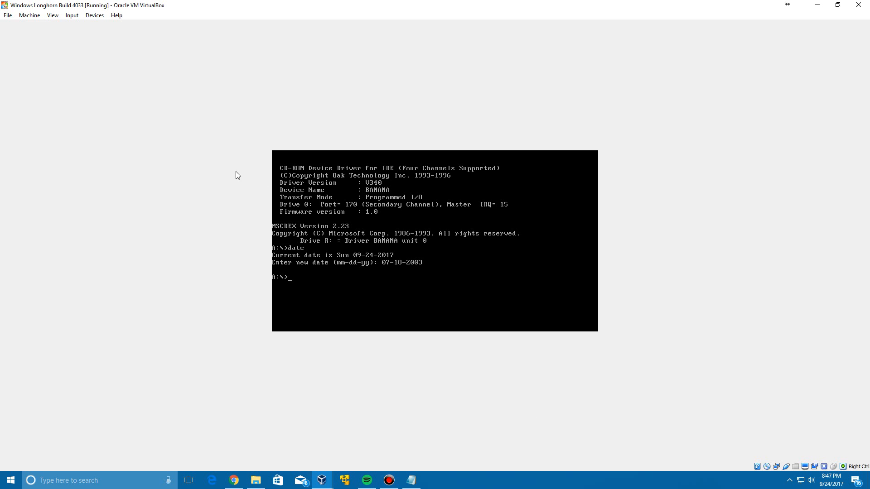
Reset the VM from the Machine menu to boot into Windows Setup.
{"action": "left_click", "coordinate": [30, 16]}
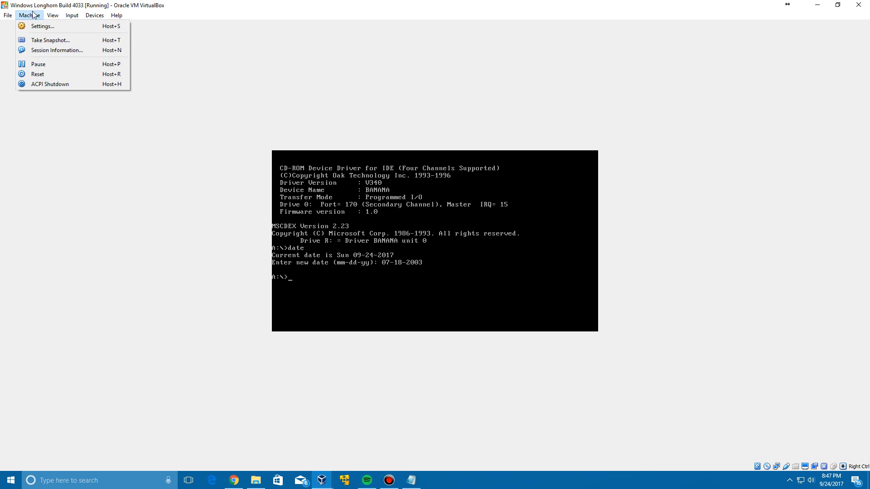
{"action": "left_click", "coordinate": [36, 74]}
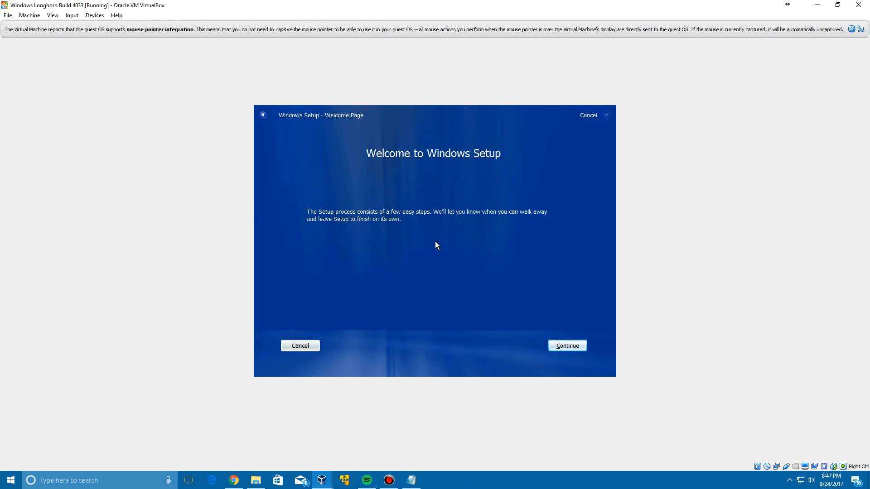
{"action": "mouse_move", "coordinate": [487, 247]}
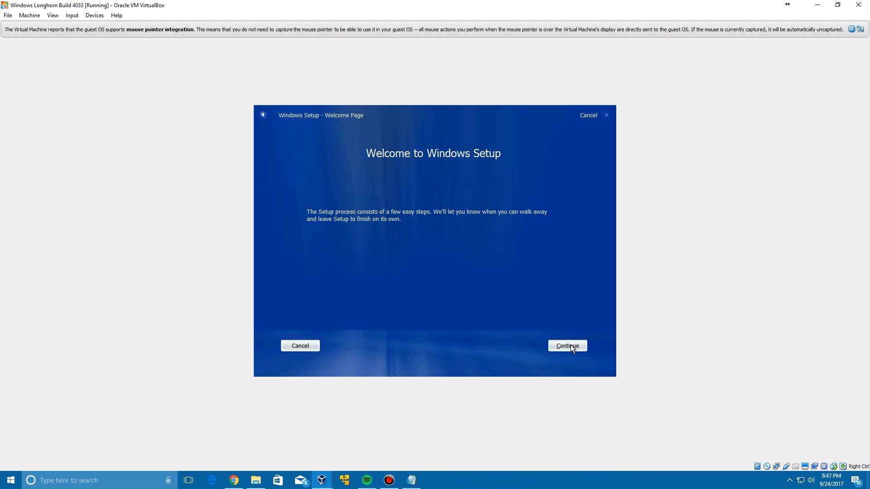
Continue past the Windows Setup welcome page to the product key page.
{"action": "left_click", "coordinate": [567, 346]}
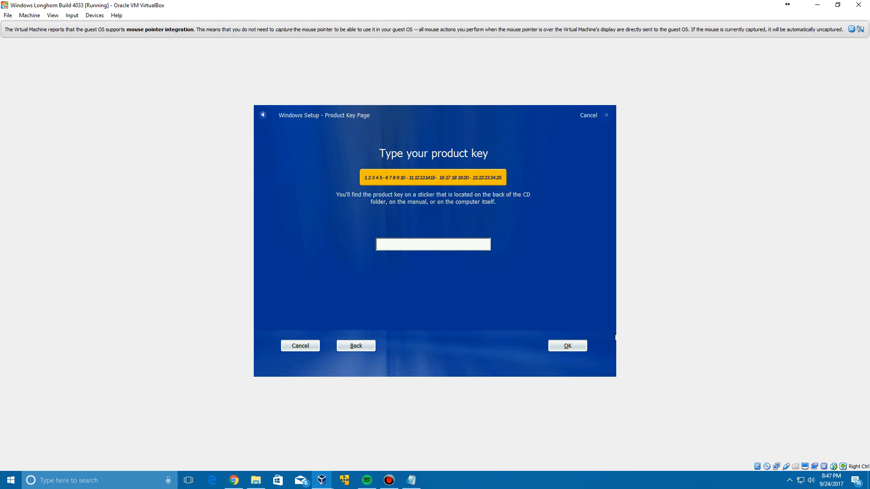
Skip the product key and accept the license agreement terms.
{"action": "left_click", "coordinate": [567, 345]}
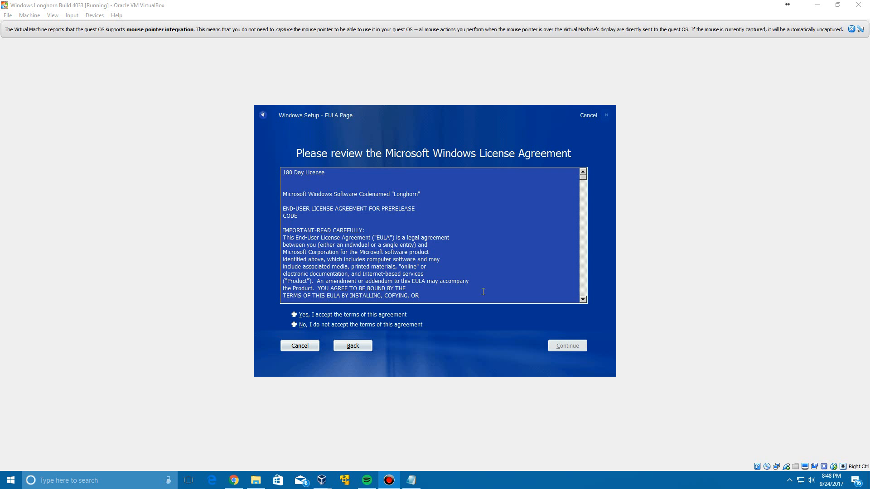
{"action": "mouse_move", "coordinate": [384, 229]}
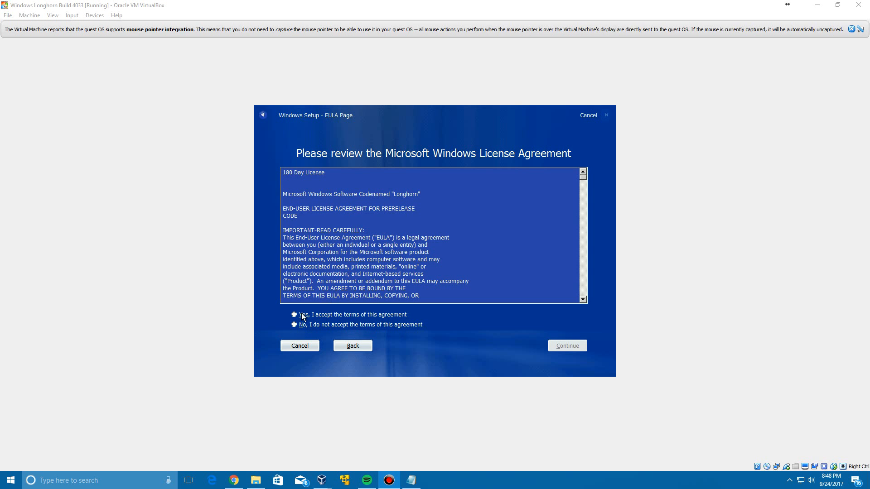
{"action": "left_click", "coordinate": [295, 314]}
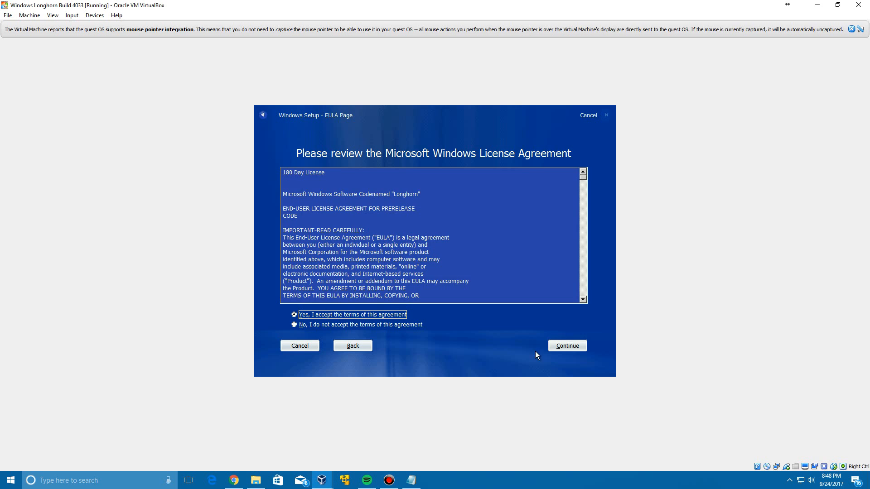
{"action": "left_click", "coordinate": [567, 345]}
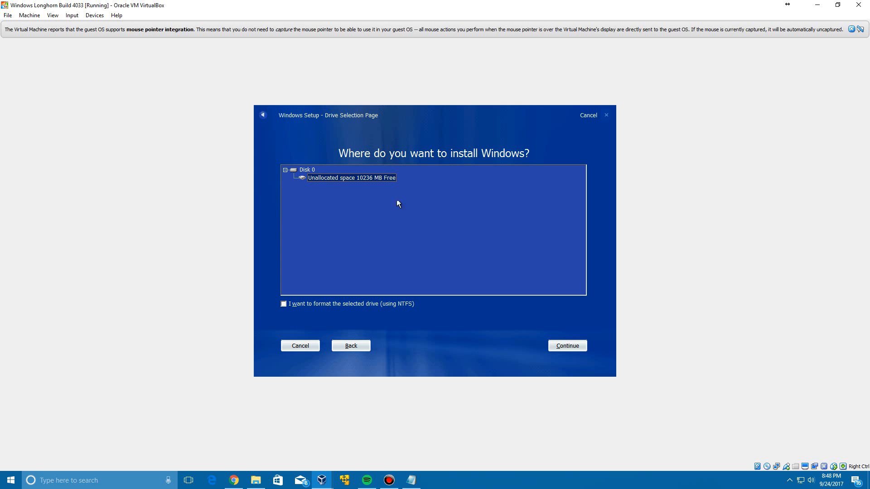
{"action": "mouse_move", "coordinate": [379, 184]}
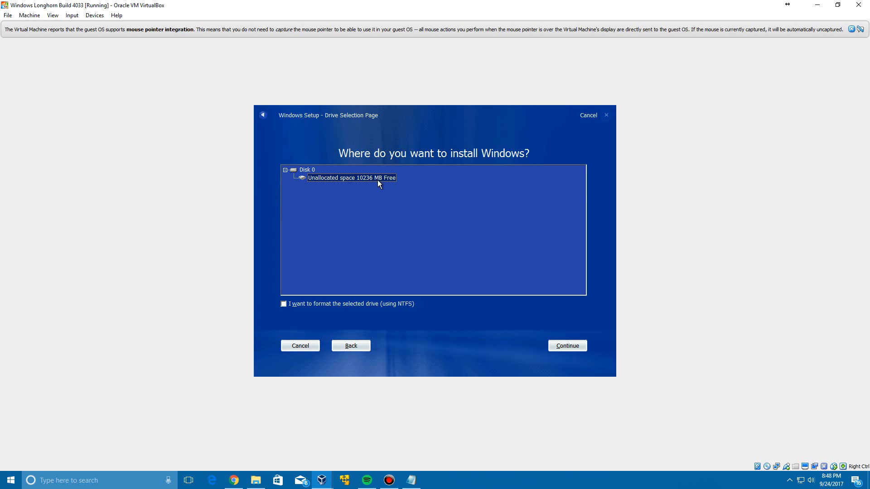
{"action": "mouse_move", "coordinate": [567, 349]}
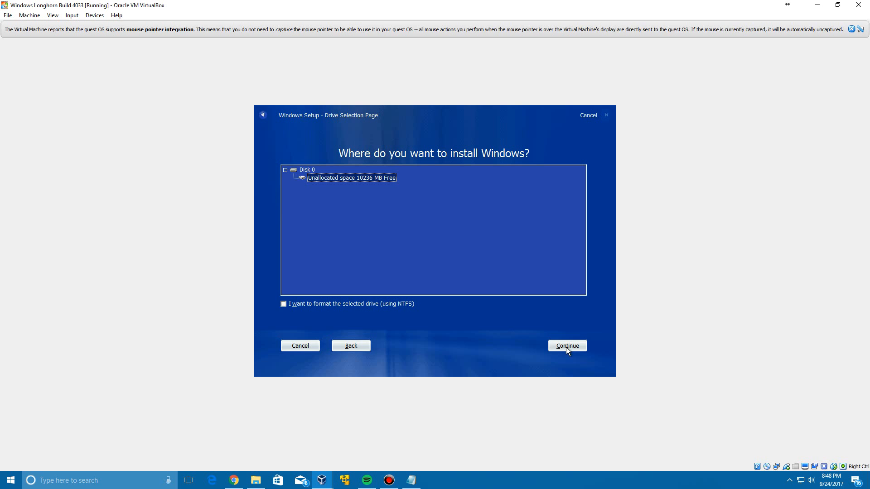
Install on Disk 0 with NTFS formatting and confirm the data-deletion warning.
{"action": "left_click", "coordinate": [567, 346]}
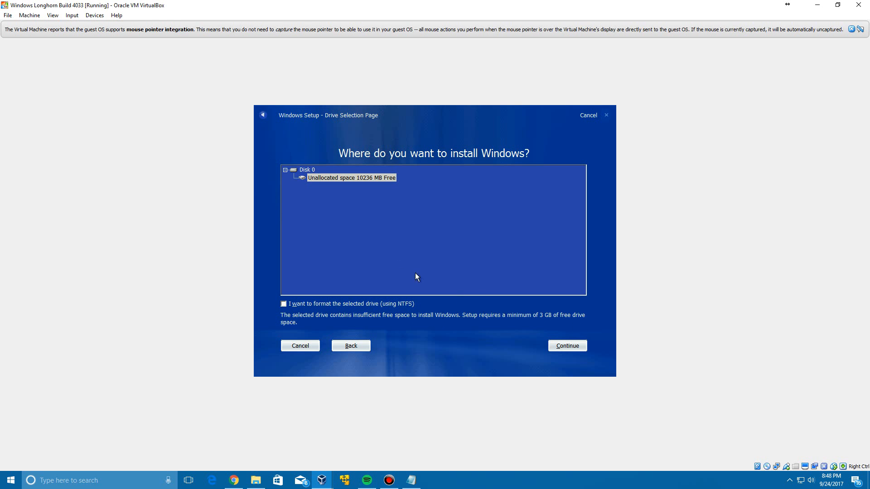
{"action": "left_click", "coordinate": [305, 170]}
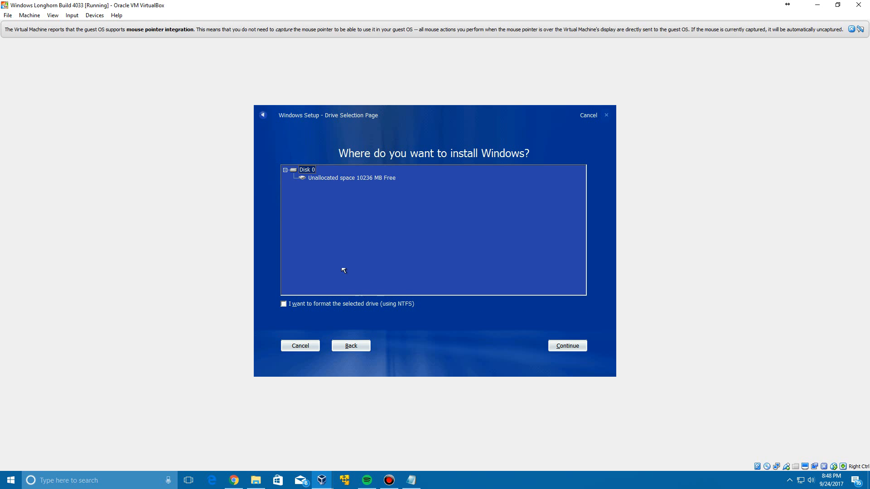
{"action": "left_click", "coordinate": [283, 304]}
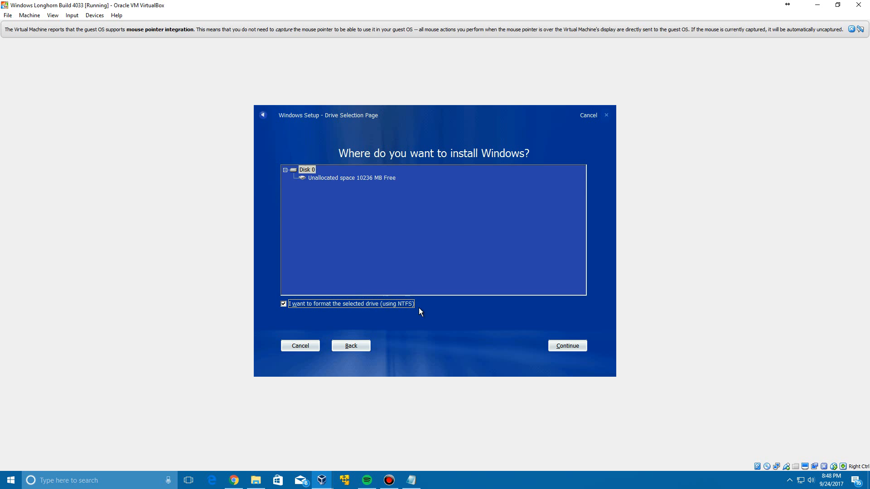
{"action": "left_click", "coordinate": [567, 346]}
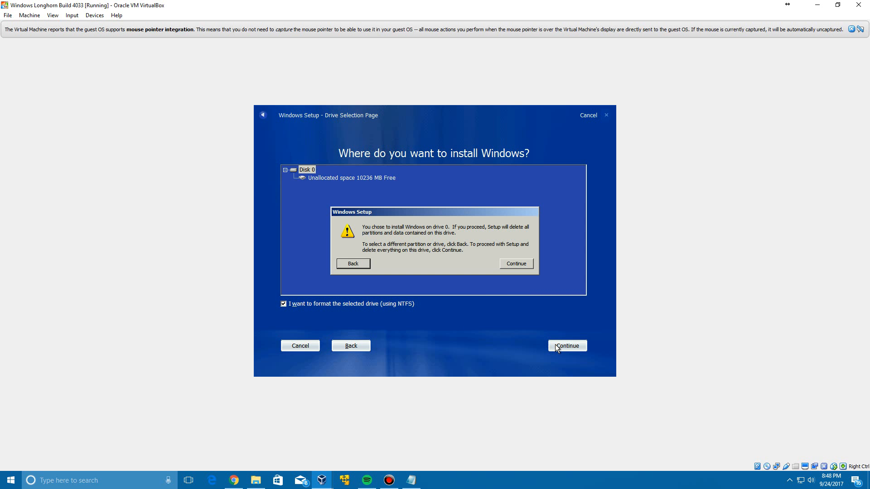
{"action": "left_click", "coordinate": [516, 263]}
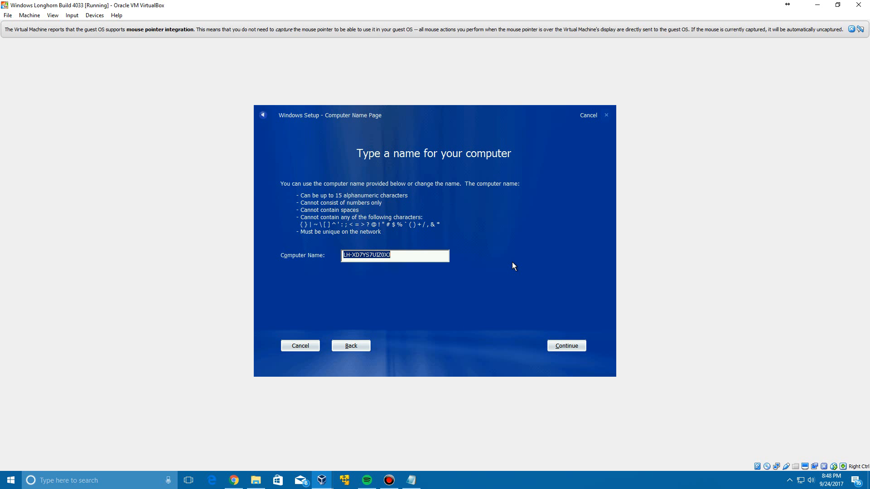
{"action": "mouse_move", "coordinate": [505, 267]}
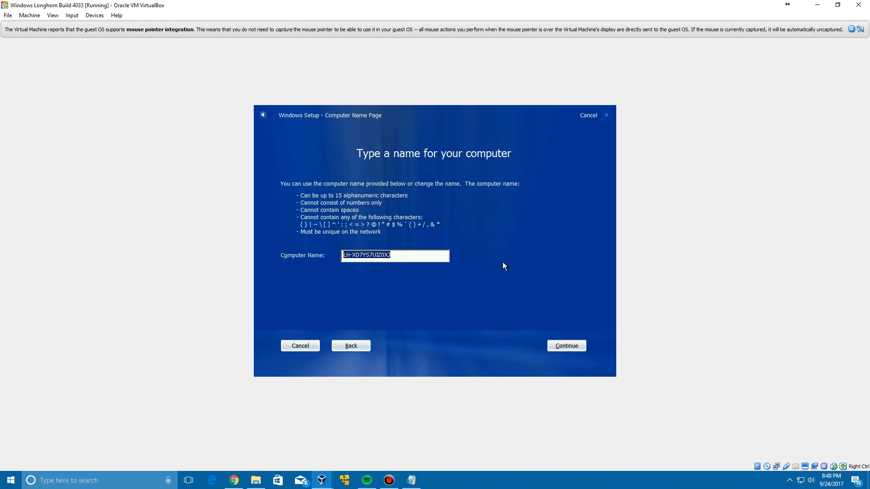
Name the computer LONGHORN4033 and start copying files.
{"action": "type", "text": "LONGHORN4033"}
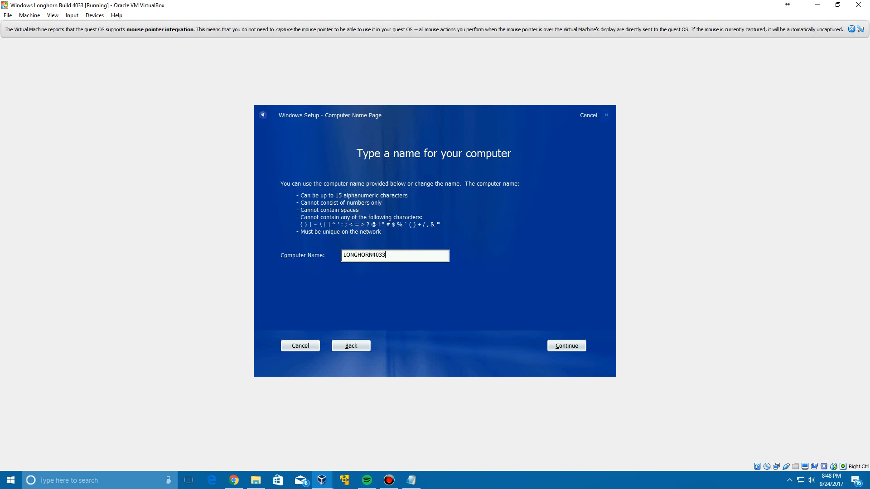
{"action": "left_click", "coordinate": [566, 345]}
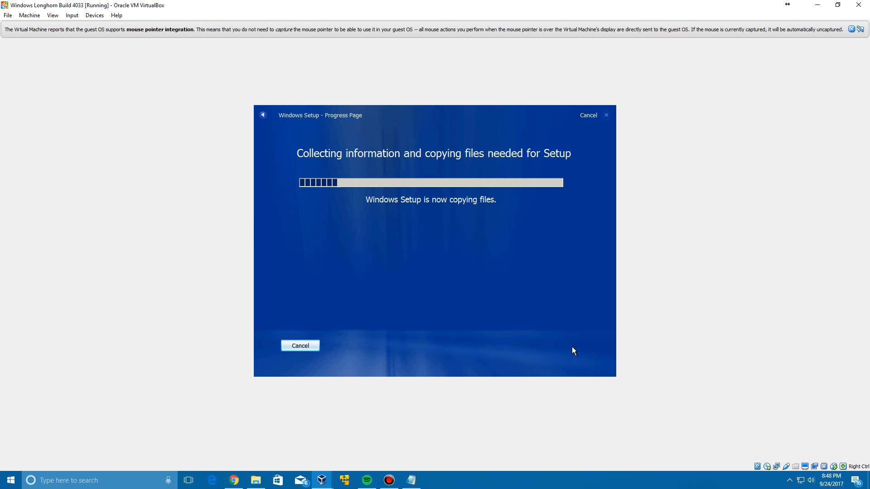
{"action": "mouse_move", "coordinate": [615, 342]}
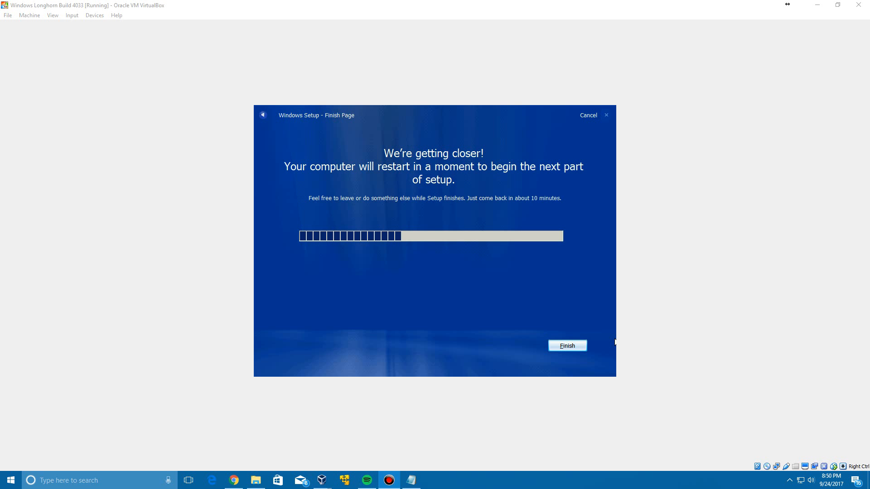
{"action": "mouse_move", "coordinate": [536, 291]}
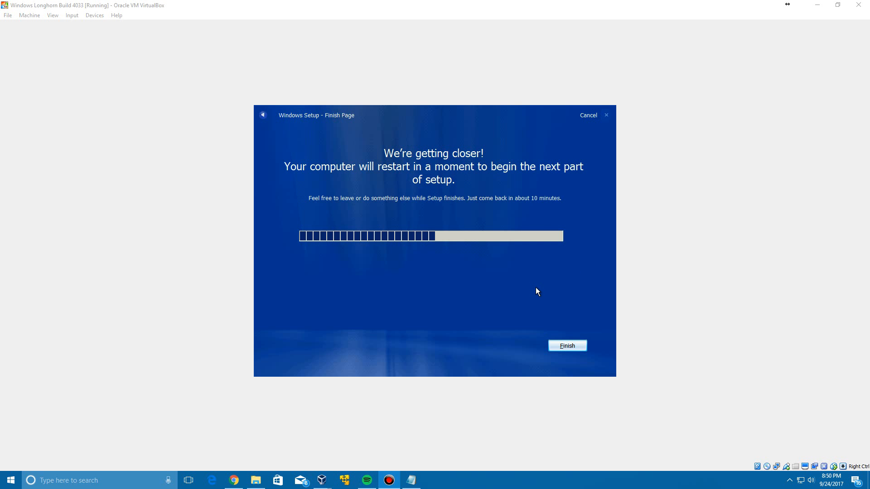
Click Finish after file copying so the VM restarts into hardware detection.
{"action": "left_click", "coordinate": [567, 345]}
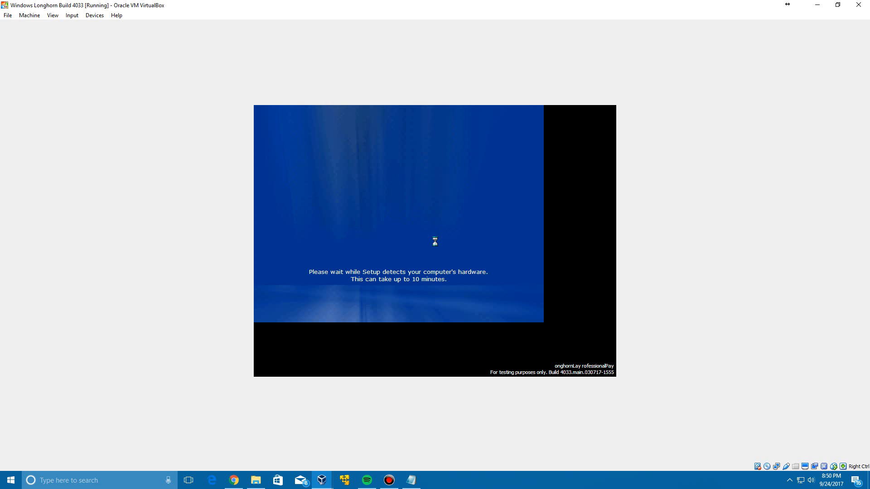
{"action": "mouse_move", "coordinate": [663, 397]}
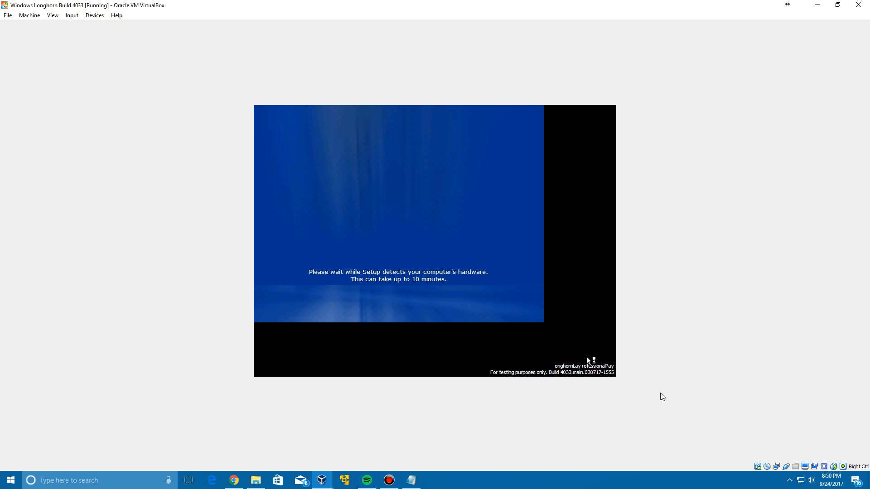
{"action": "mouse_move", "coordinate": [701, 252]}
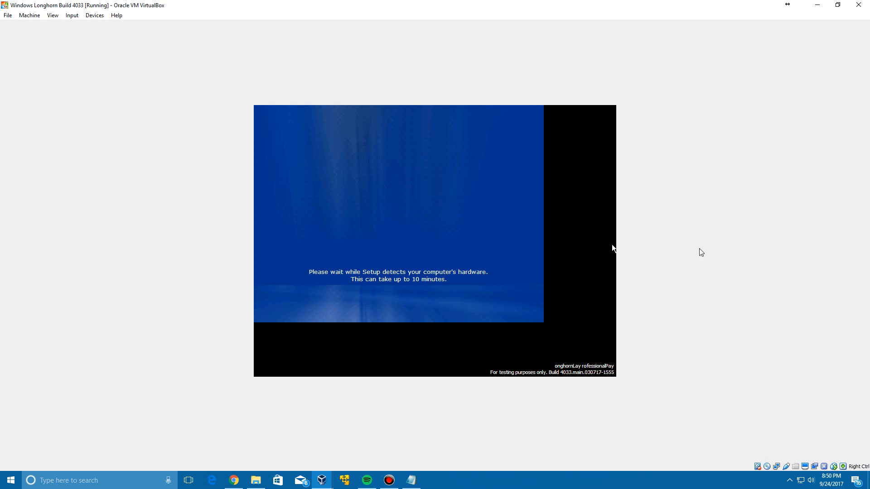
{"action": "mouse_move", "coordinate": [740, 285]}
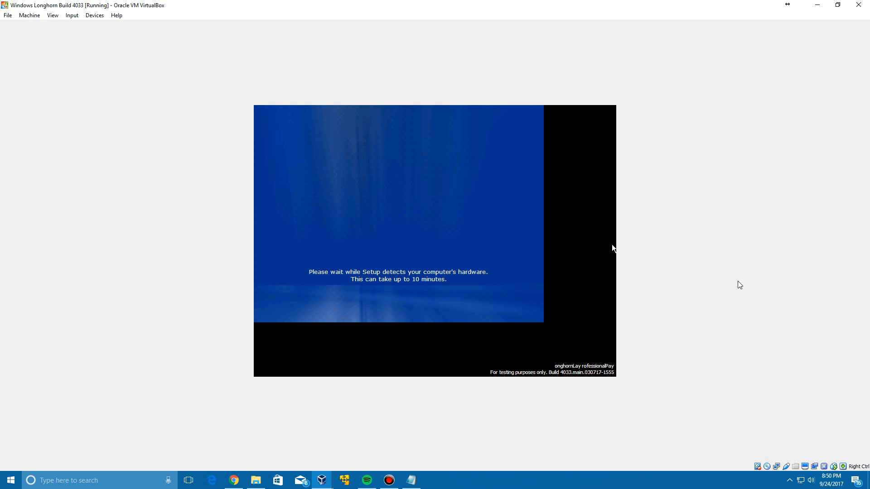
{"action": "mouse_move", "coordinate": [792, 357]}
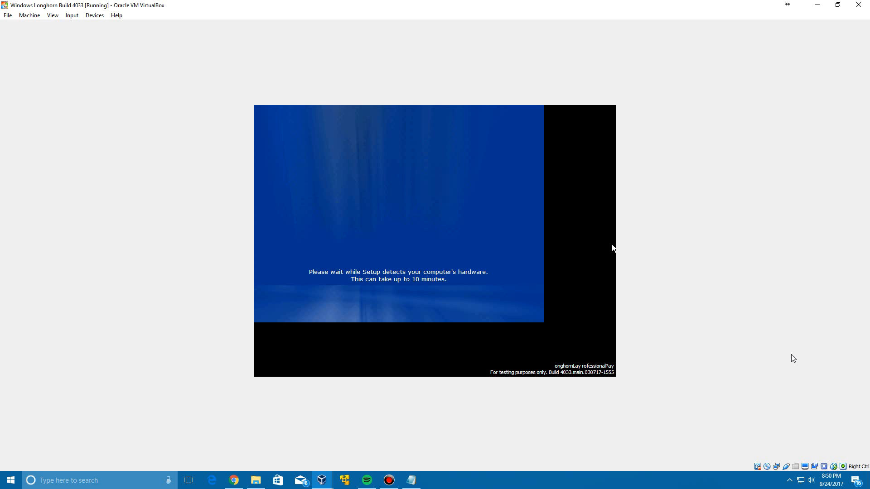
{"action": "mouse_move", "coordinate": [771, 337]}
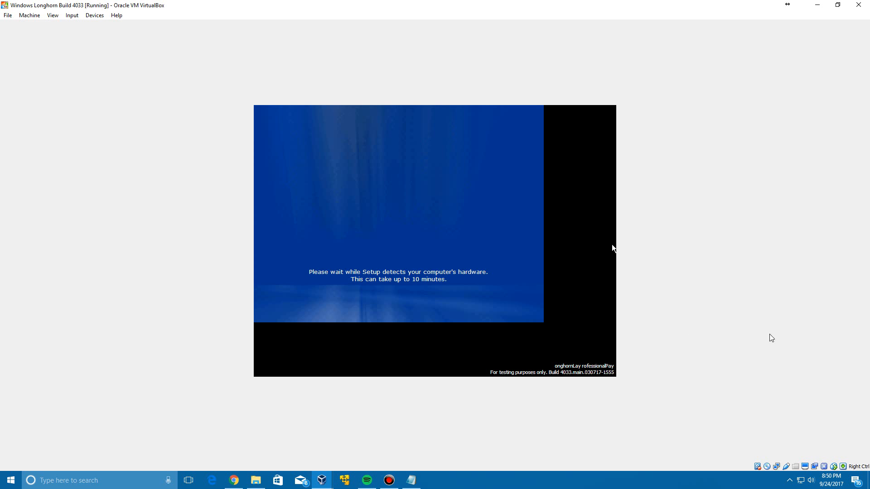
{"action": "mouse_move", "coordinate": [591, 258]}
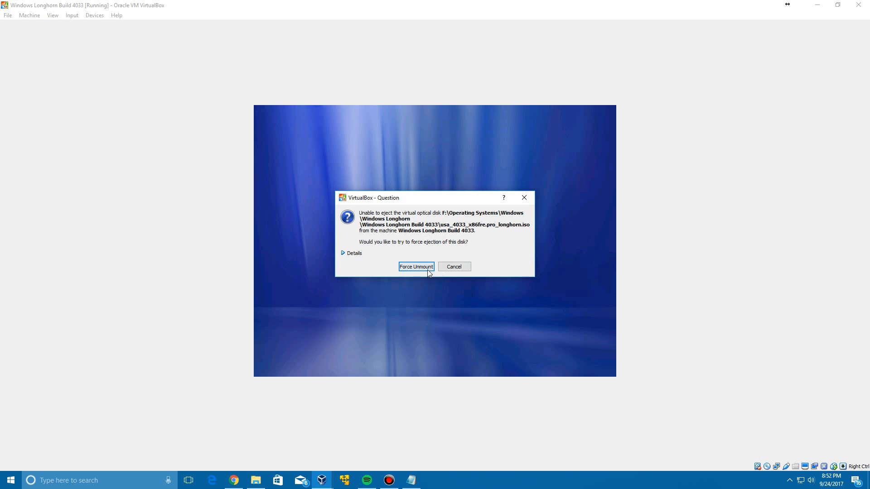
Force-unmount the Longhorn installation ISO from the VM's optical drive.
{"action": "left_click", "coordinate": [415, 266]}
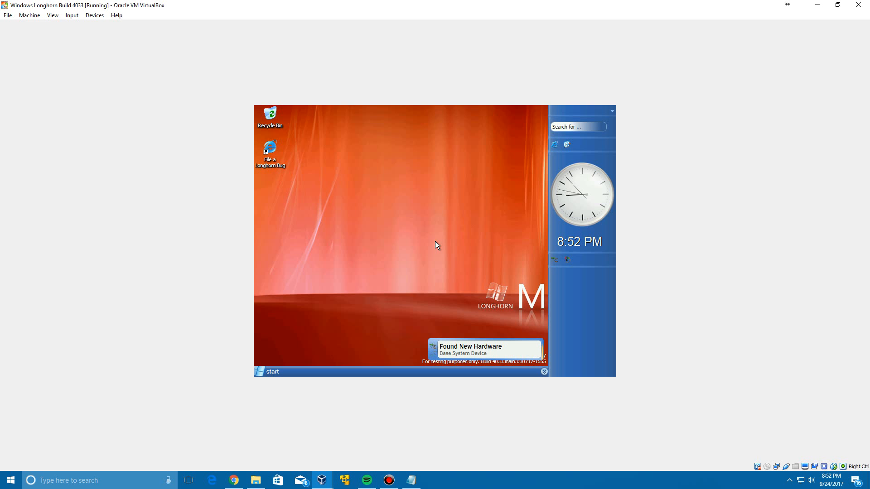
{"action": "mouse_move", "coordinate": [354, 286]}
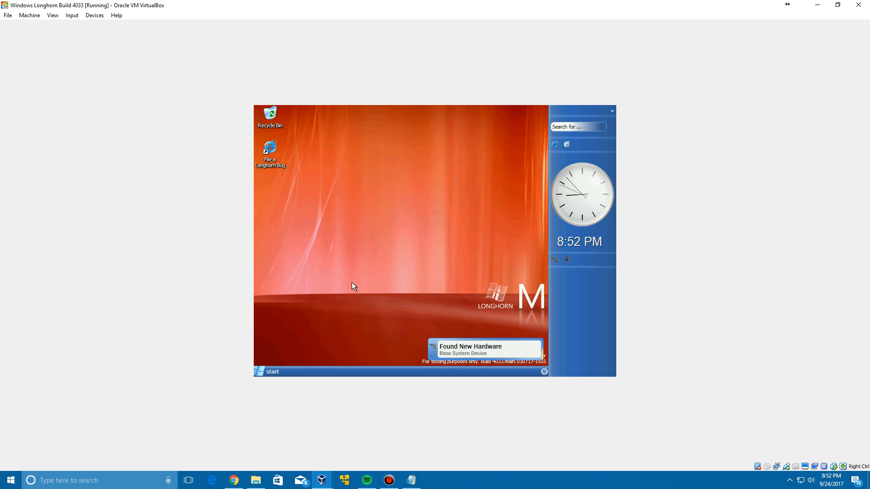
Click on the red Milestone desktop until the Base System Device hardware wizard appears.
{"action": "left_click", "coordinate": [268, 371]}
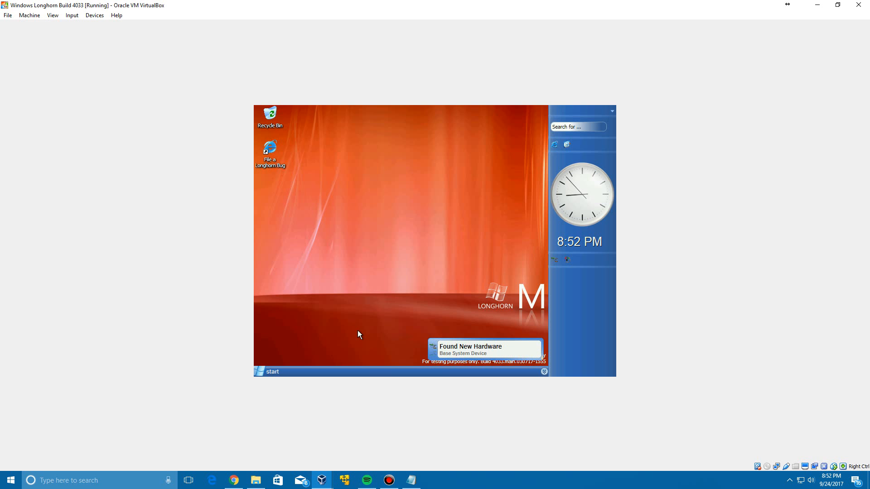
{"action": "left_click", "coordinate": [483, 349]}
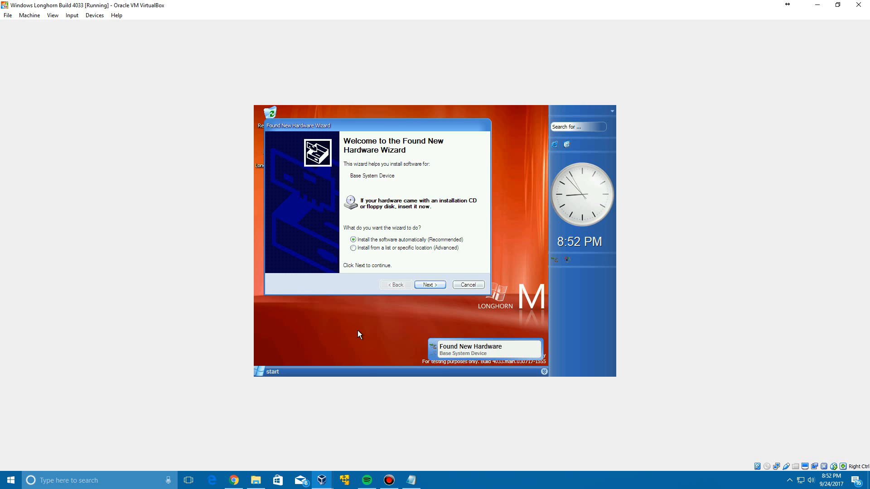